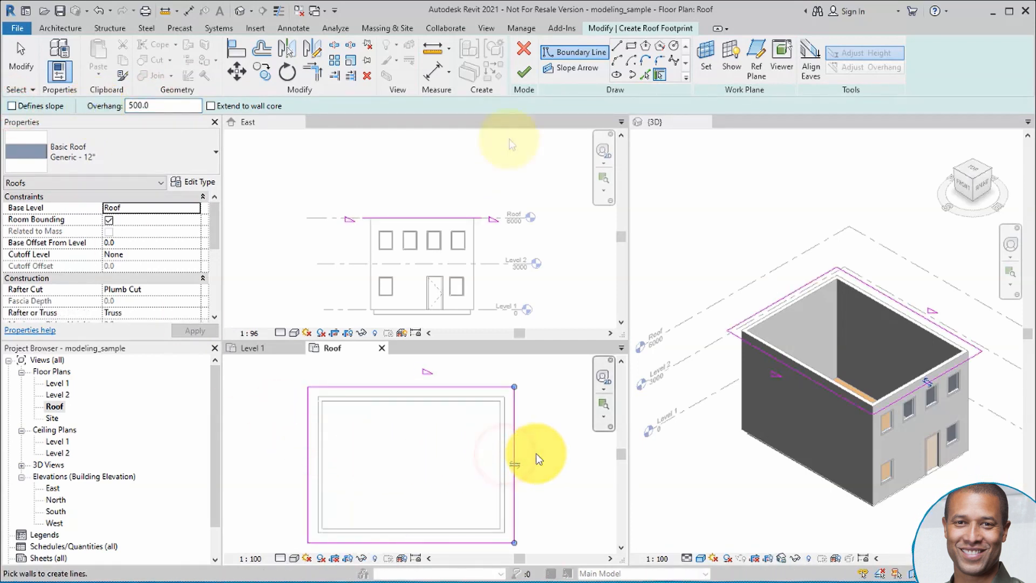
# Finish the gabled roof footprint, attach the wall tops to it, then drag the front door to a new spot in the Level 1 plan.
pyautogui.click(522, 71)
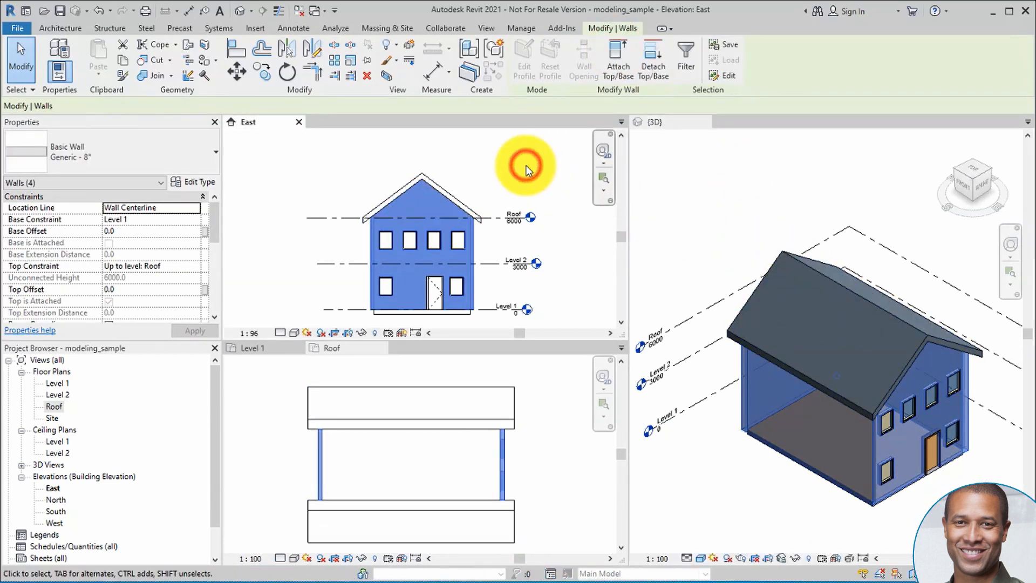
pyautogui.click(519, 201)
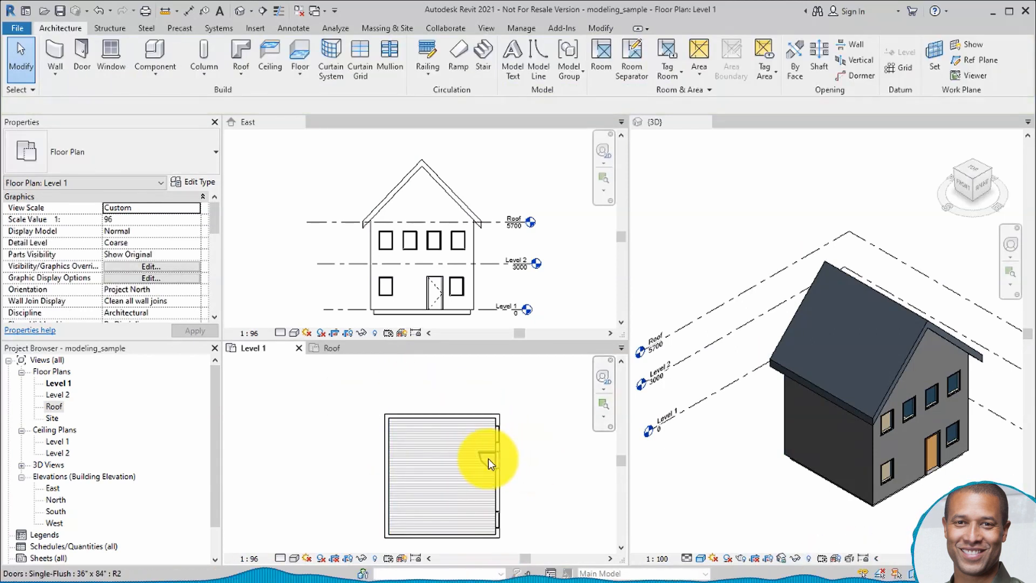
pyautogui.click(488, 463)
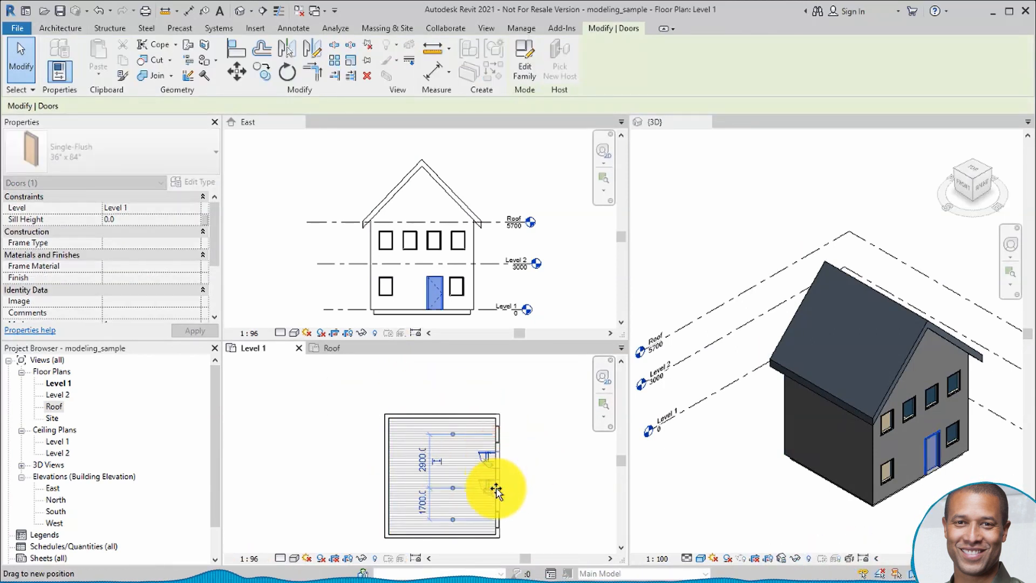
pyautogui.click(544, 488)
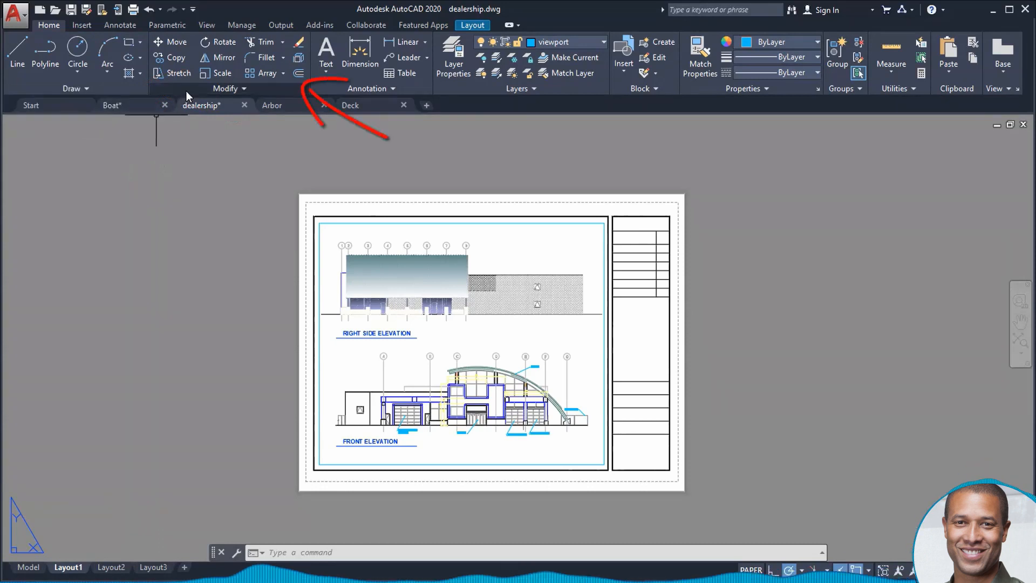
# Point out the Quick Access toolbar and application button in AutoCAD, then switch the dealership drawing to its Layout2 right-side elevation sheet.
pyautogui.click(227, 88)
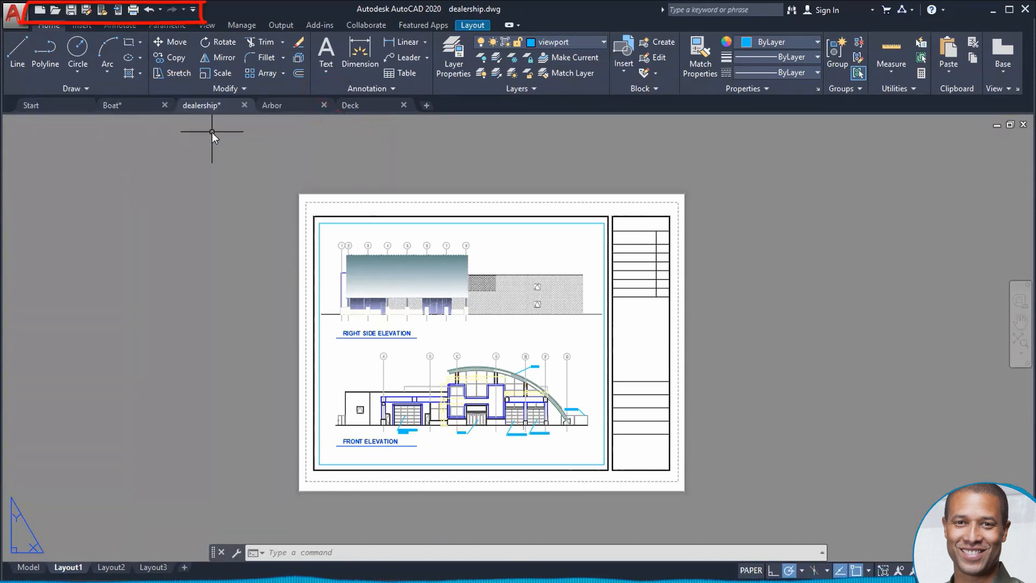
pyautogui.click(192, 10)
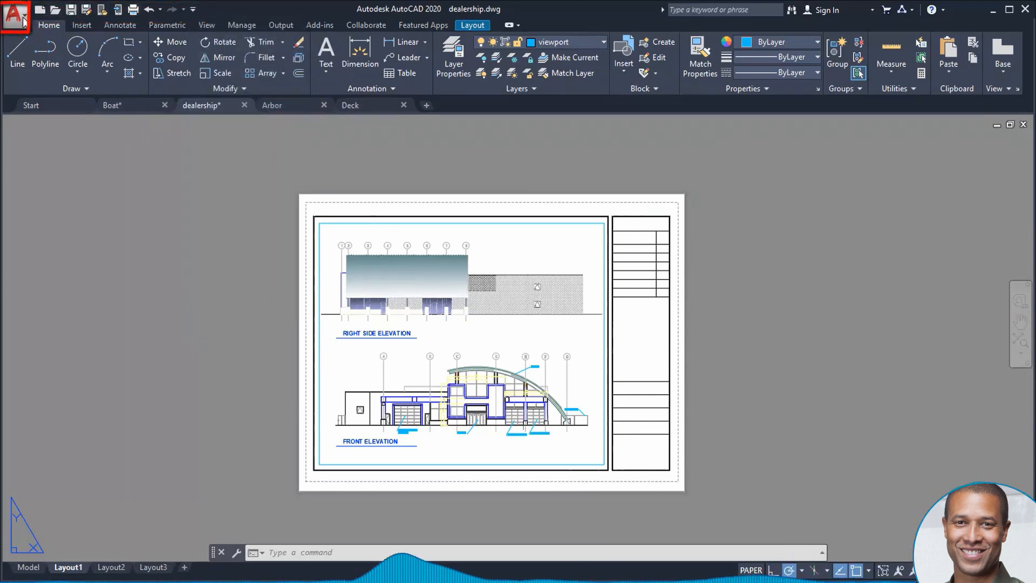
pyautogui.click(17, 16)
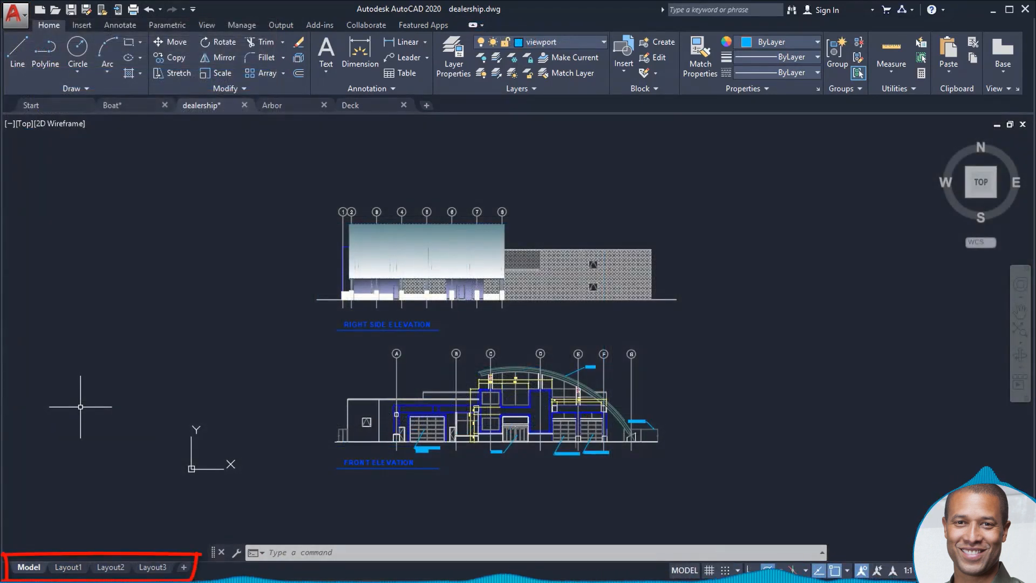
pyautogui.moveTo(110, 567)
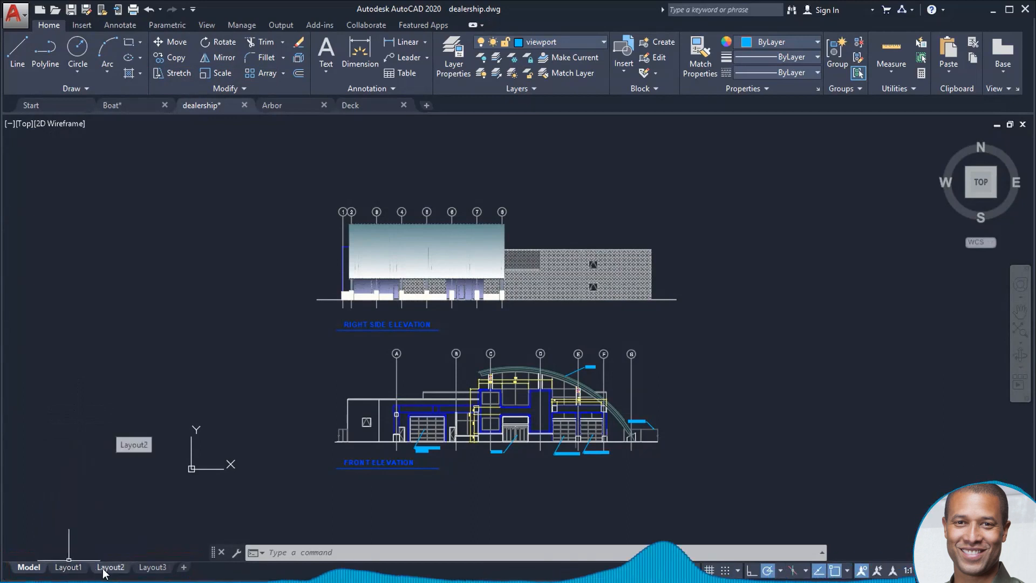
pyautogui.click(110, 566)
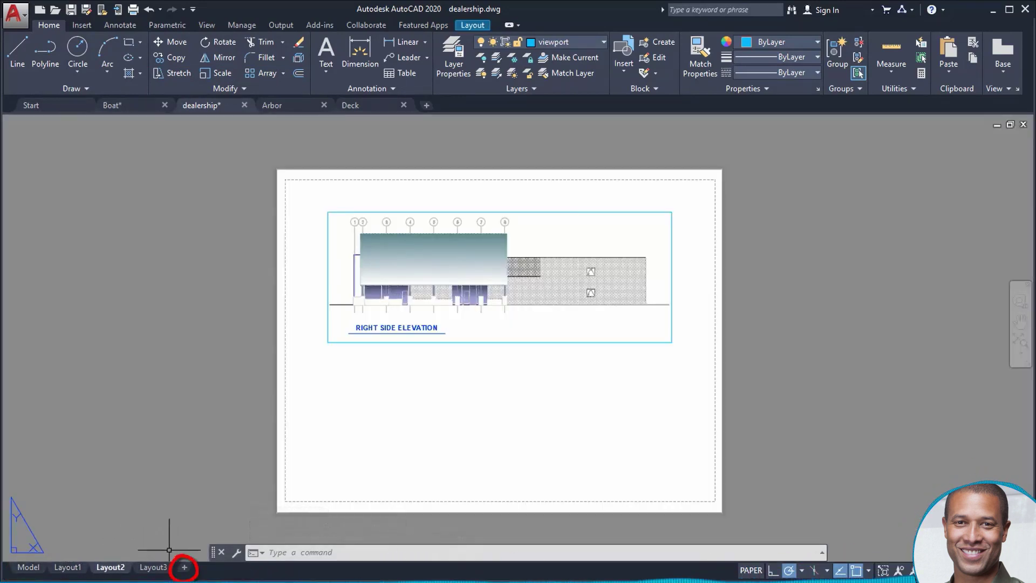
pyautogui.click(272, 105)
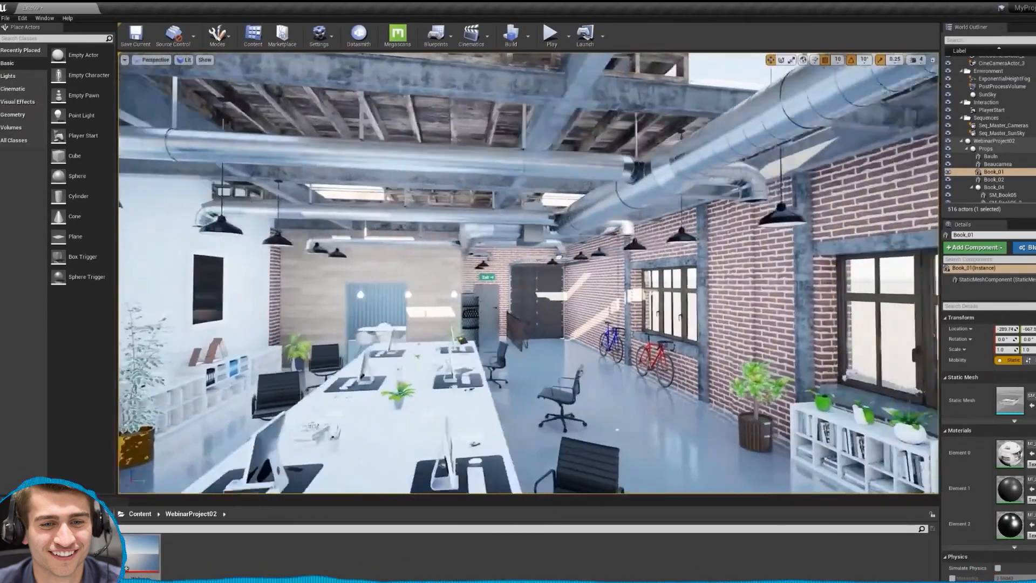
pyautogui.click(22, 18)
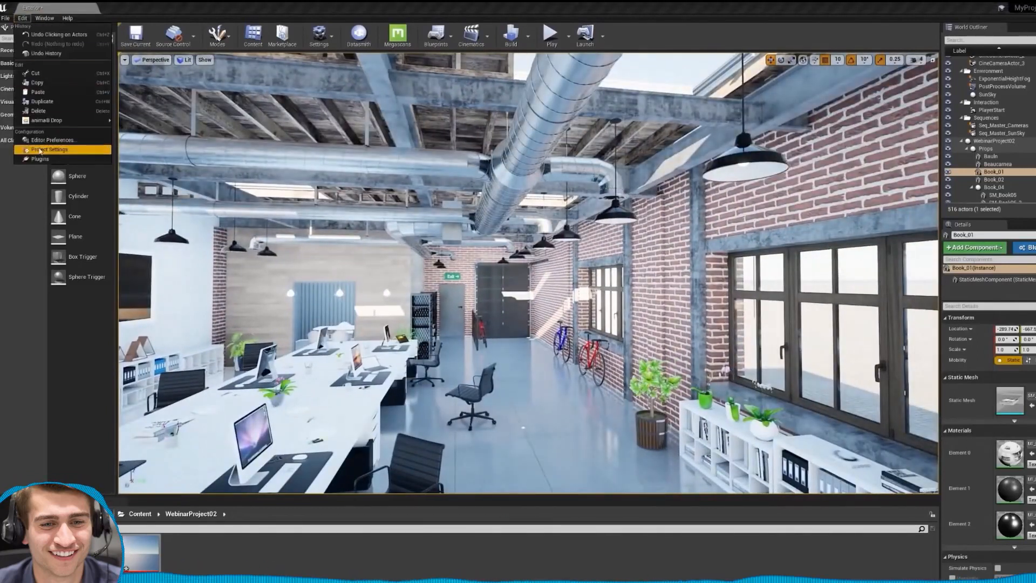
pyautogui.click(49, 149)
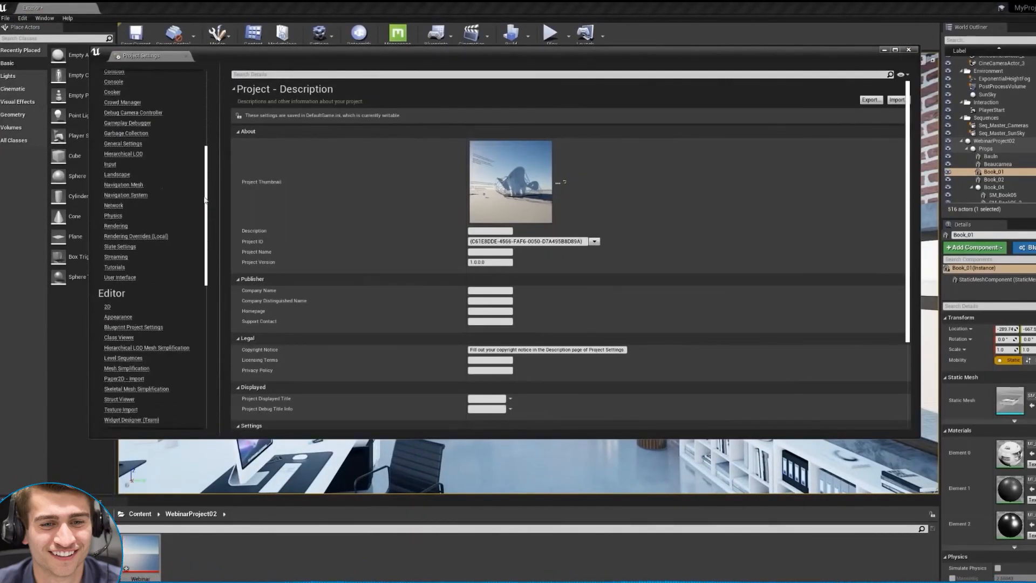
pyautogui.click(114, 322)
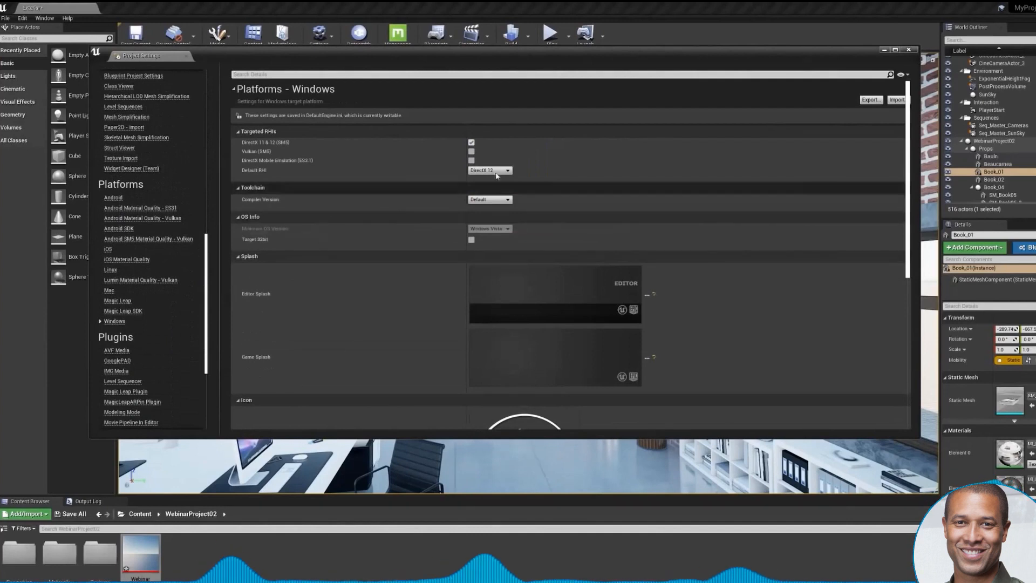
pyautogui.click(908, 50)
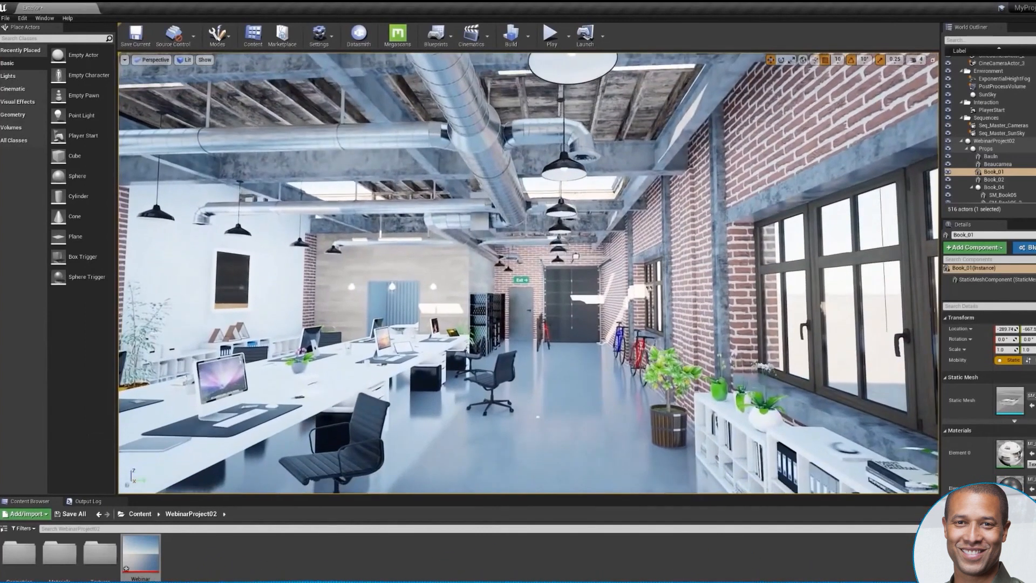